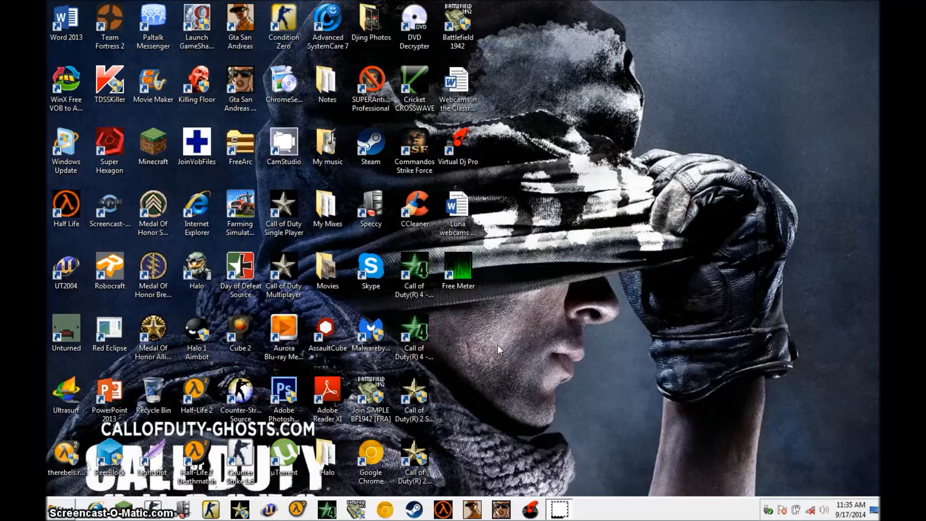
Step: Launch Chrome and open the FreeMeter site from the saved bookmarks
left_click(499, 341)
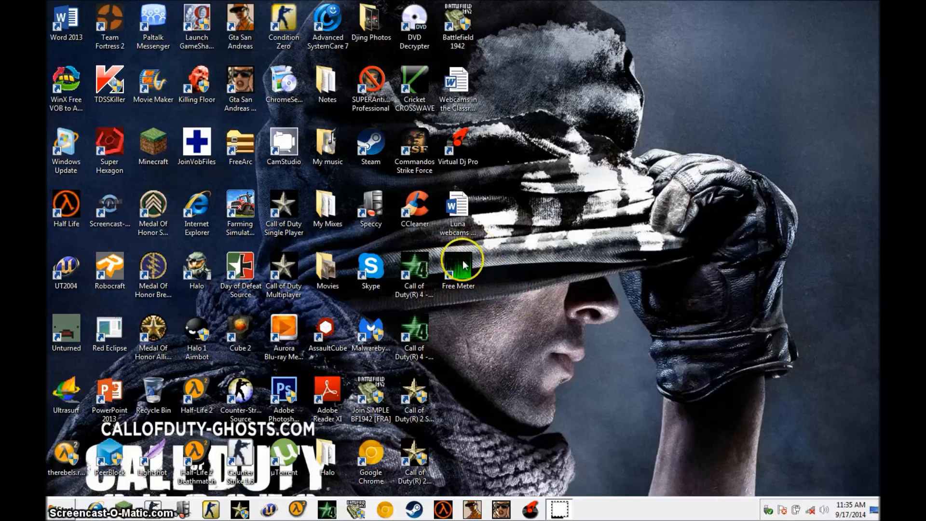
mouse_move(539, 300)
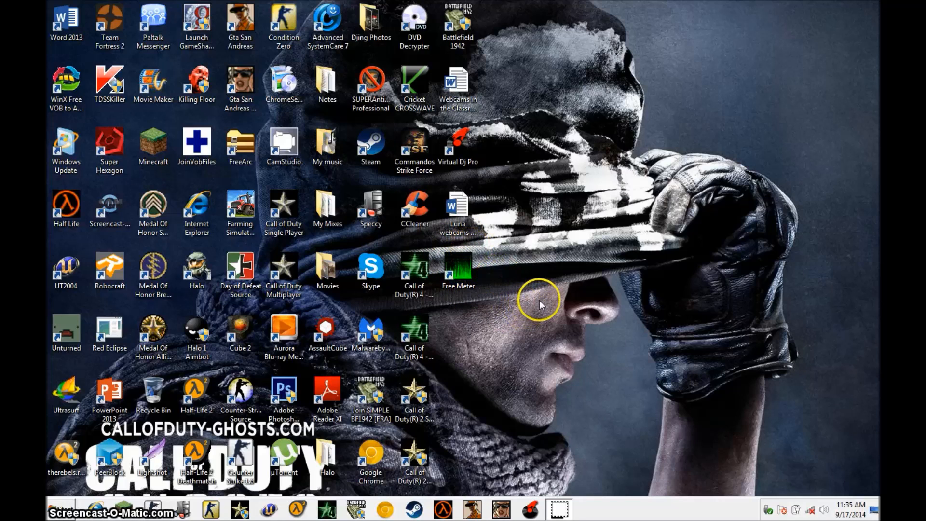
mouse_move(523, 359)
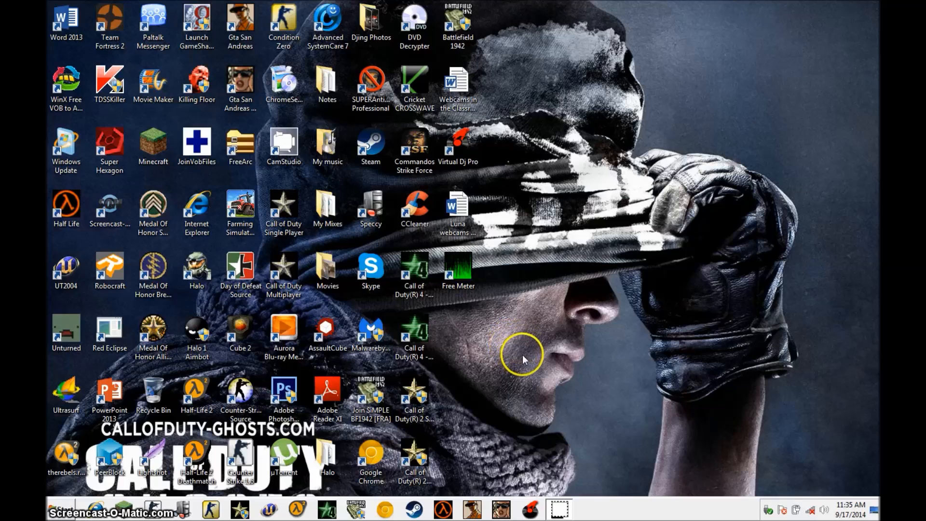
mouse_move(525, 339)
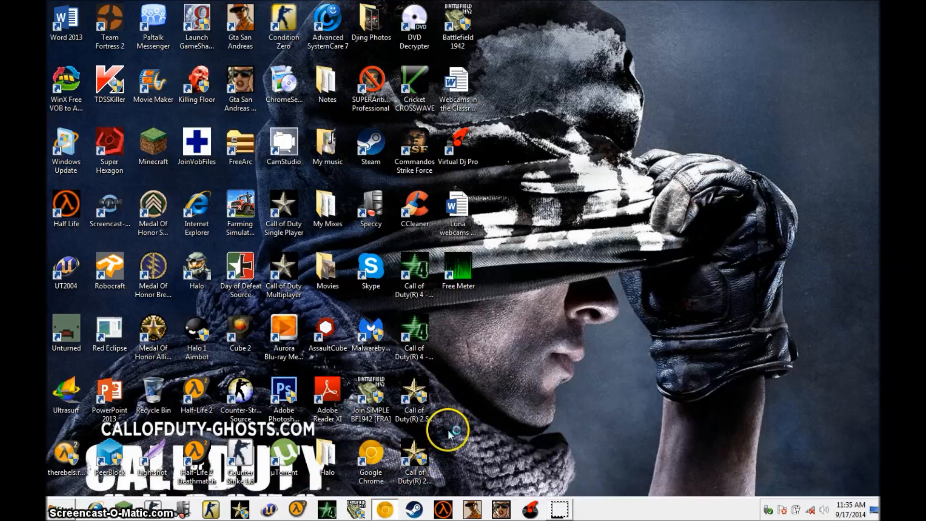
left_click(385, 508)
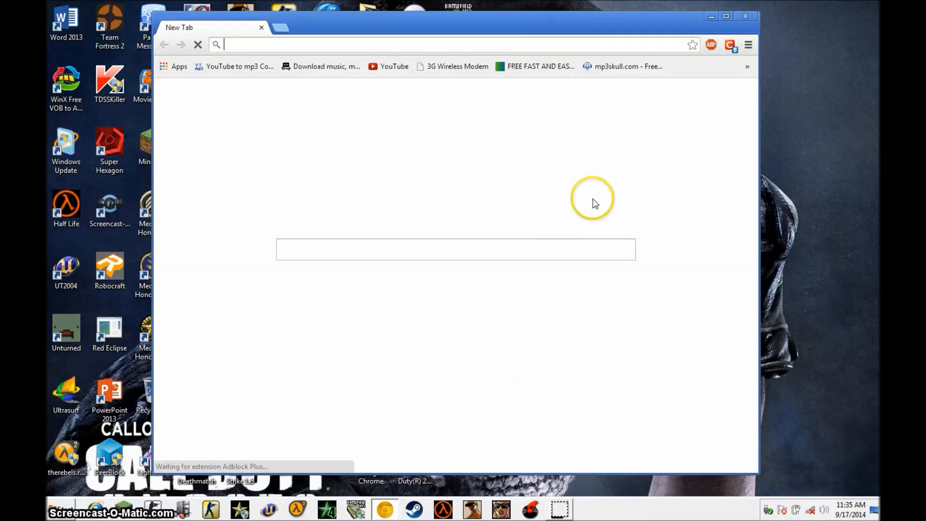
left_click(748, 46)
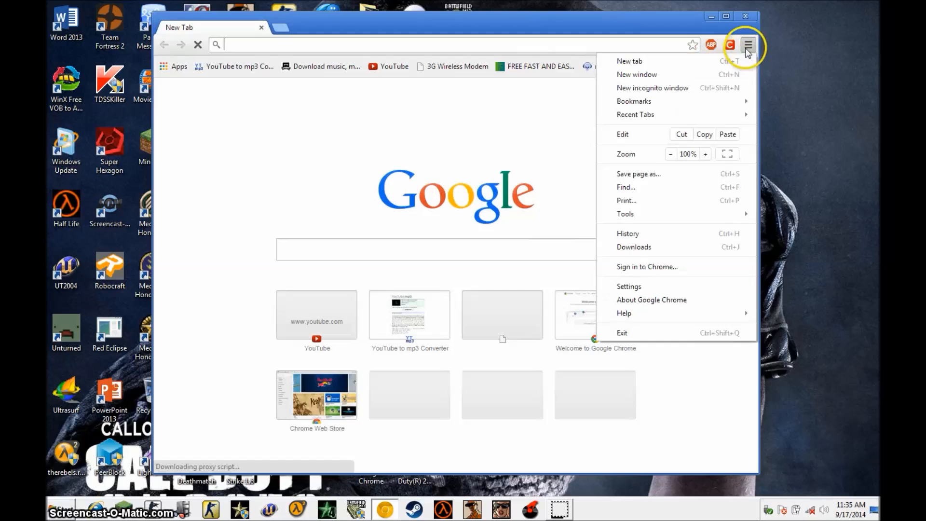
left_click(633, 101)
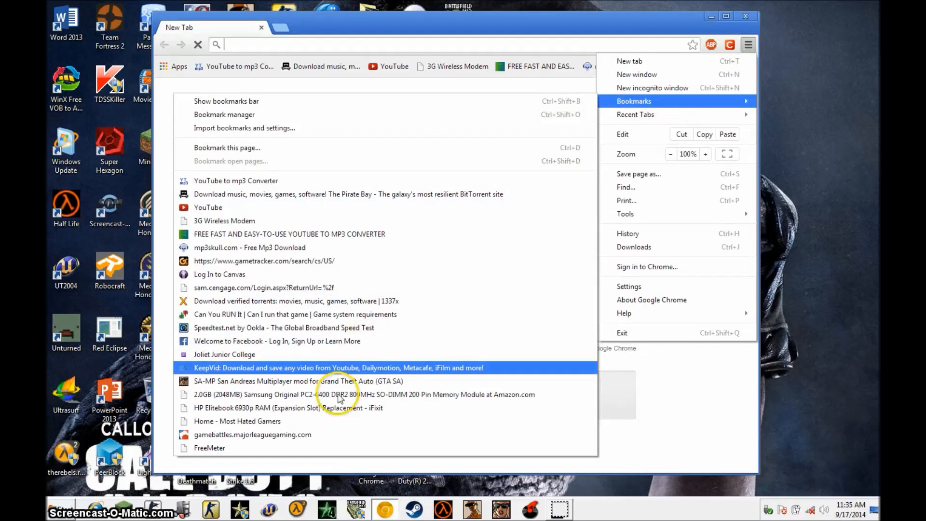
left_click(210, 447)
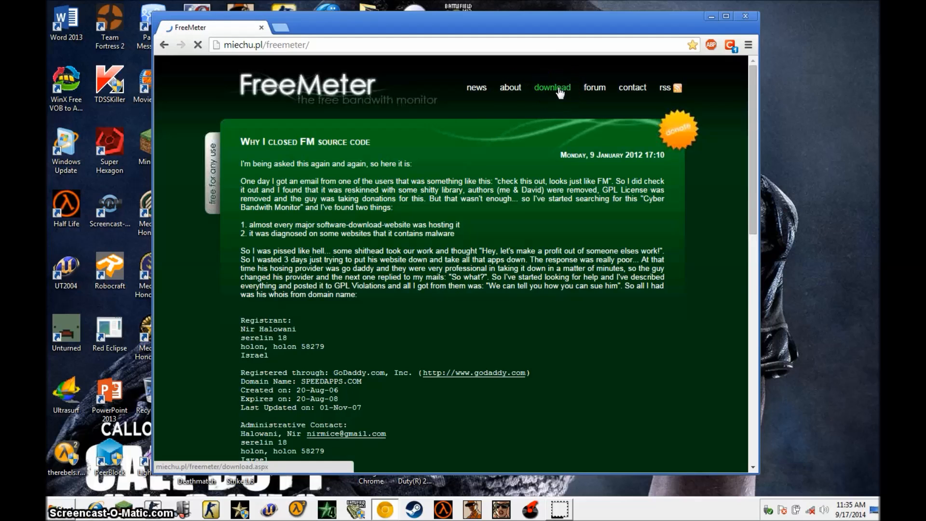
Step: Go to the FreeMeter download page from the site navigation
left_click(551, 87)
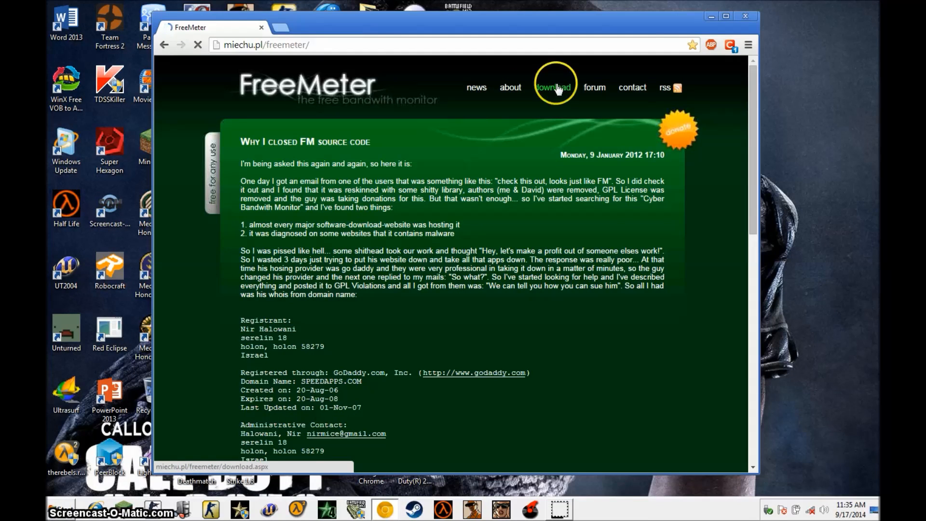
left_click(554, 87)
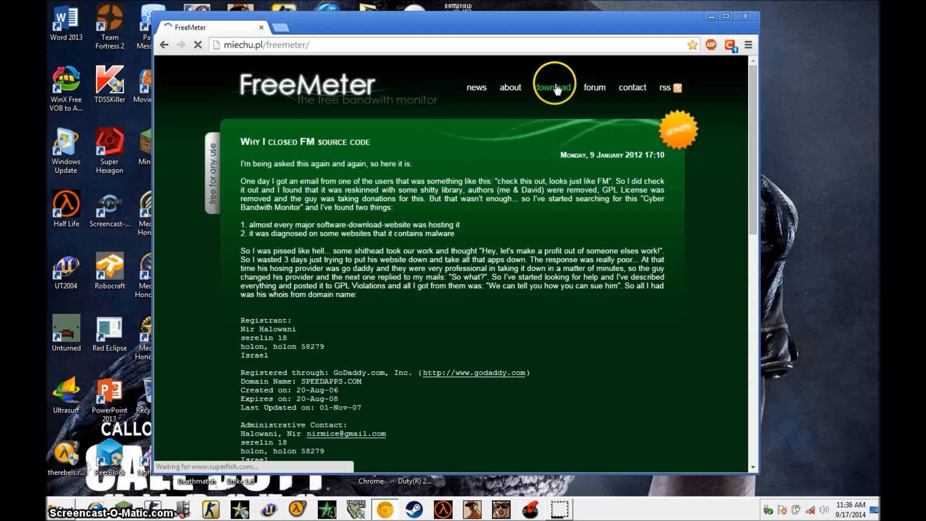
left_click(553, 87)
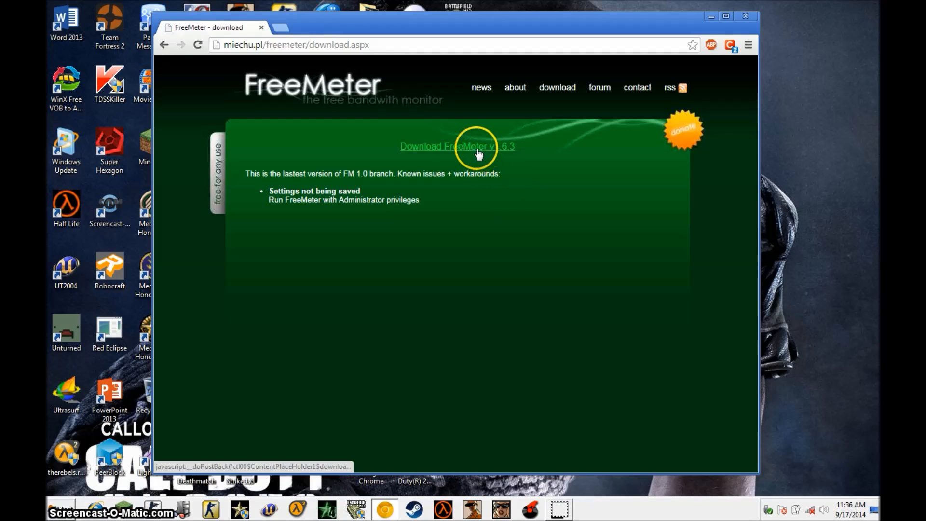
Step: Download the FreeMeter v1.6.3 zip and open it from the download bar
left_click(456, 145)
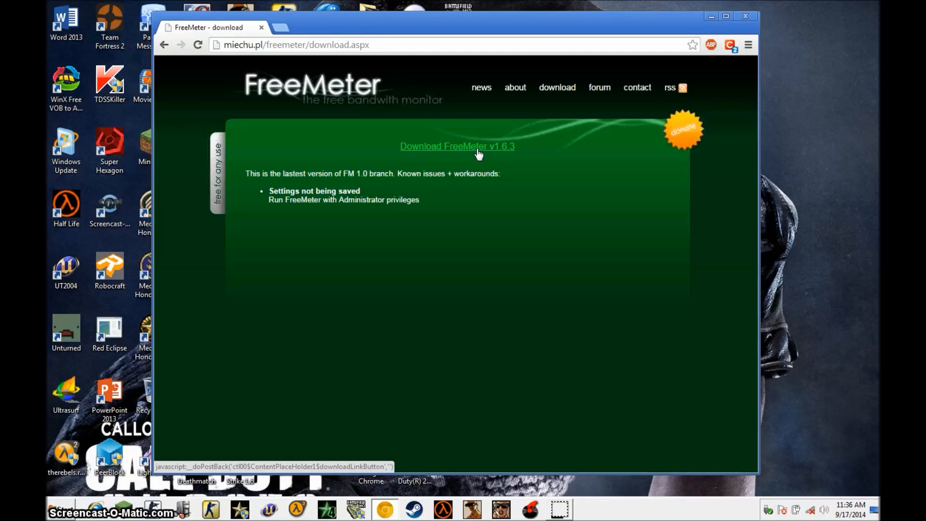
left_click(457, 145)
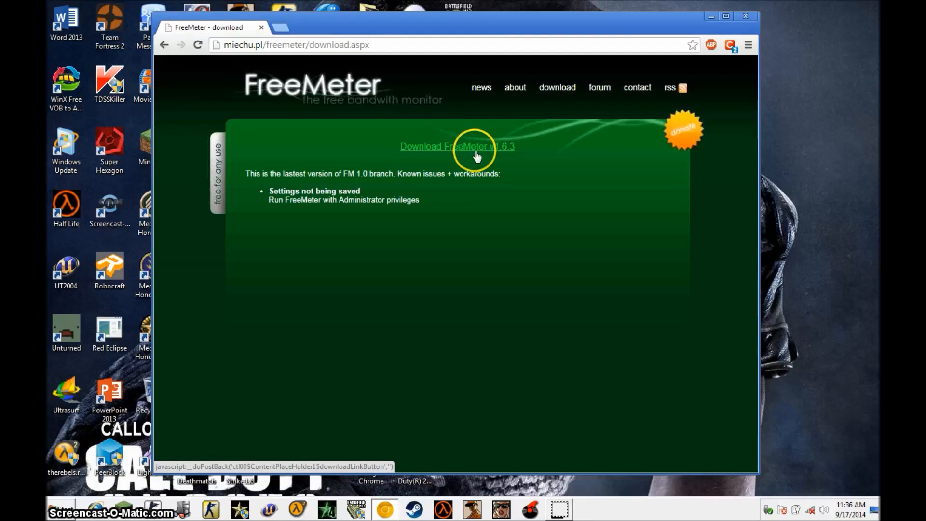
left_click(456, 146)
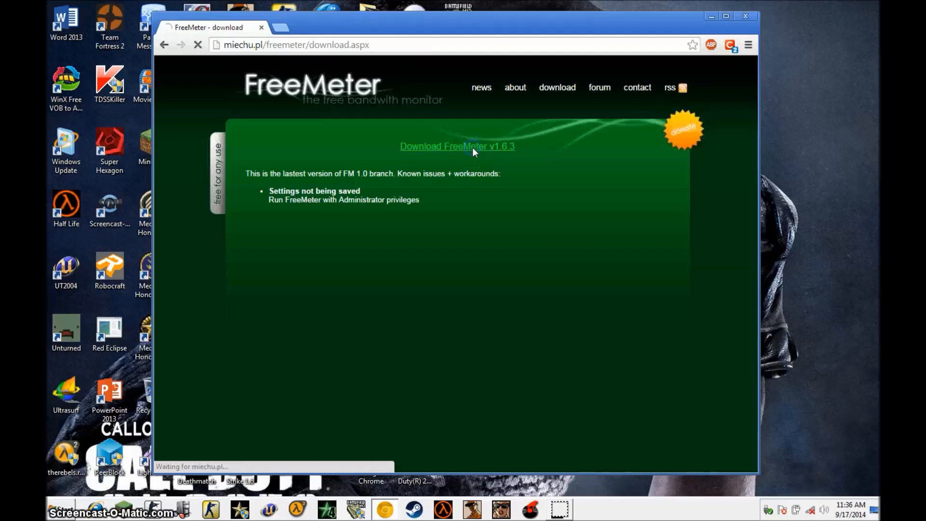
left_click(457, 146)
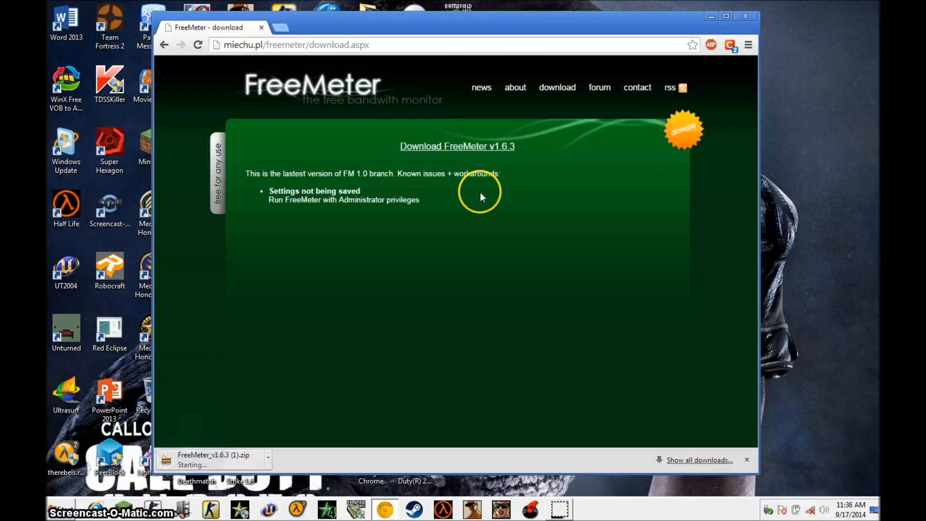
mouse_move(464, 295)
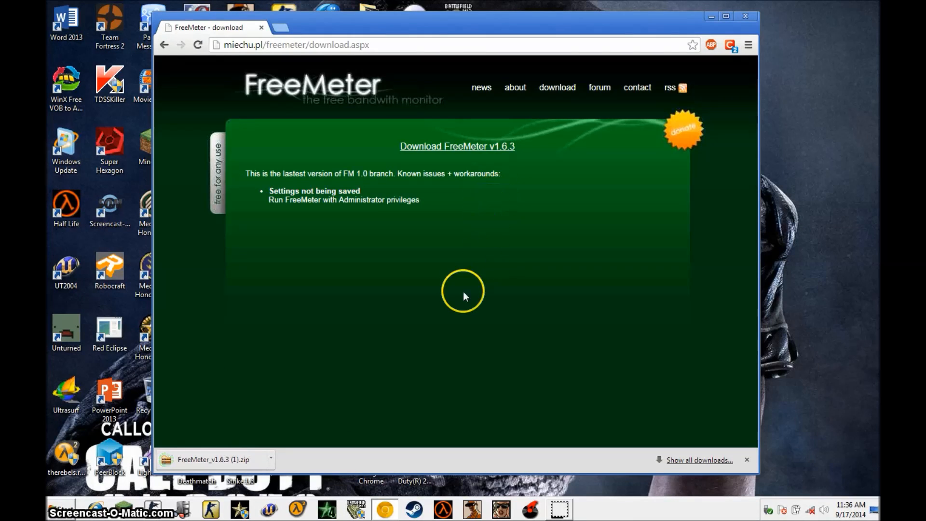
left_click(212, 459)
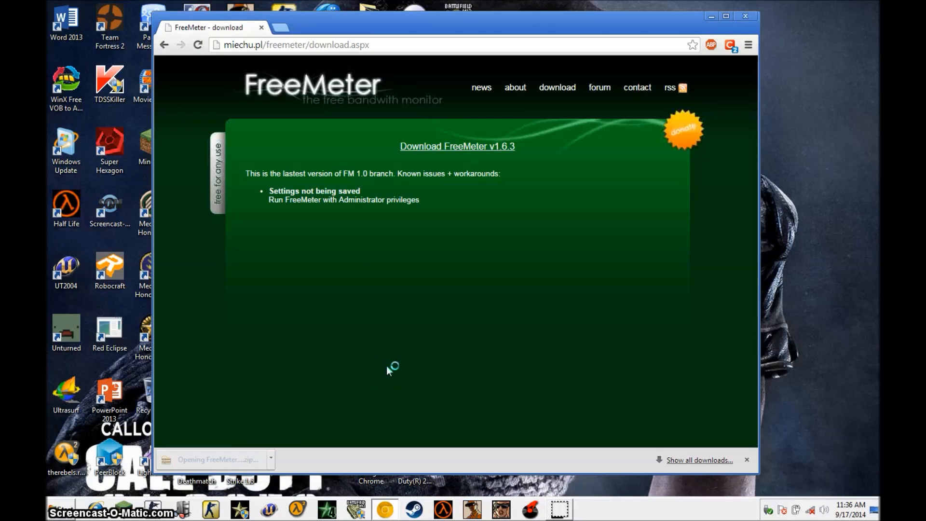
Step: View the zip in FreeArc and select its FreeMeter_v1.6.3 folder
left_click(217, 459)
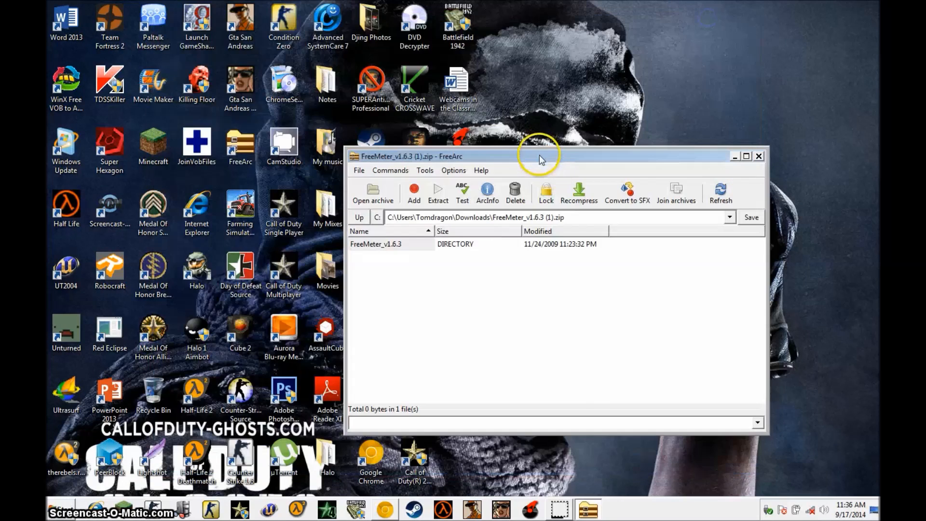
left_click_drag(537, 156, 709, 87)
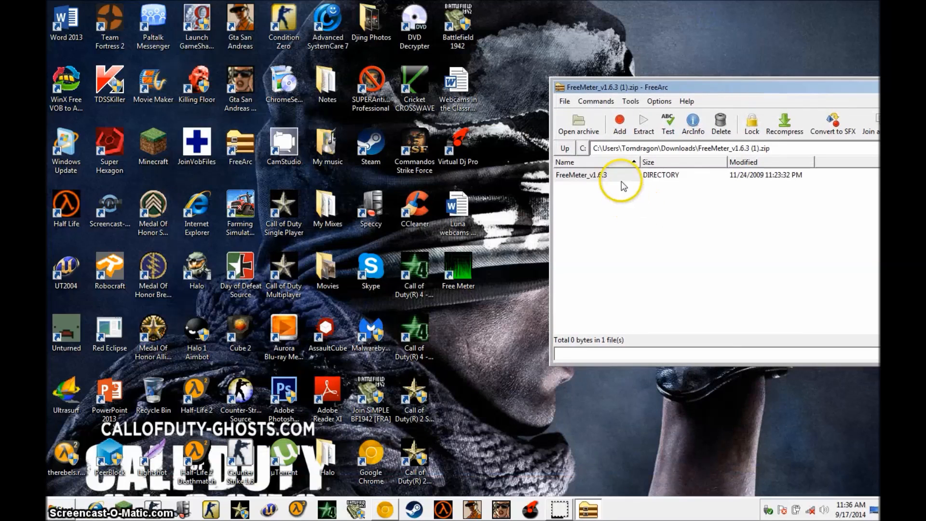
left_click(581, 175)
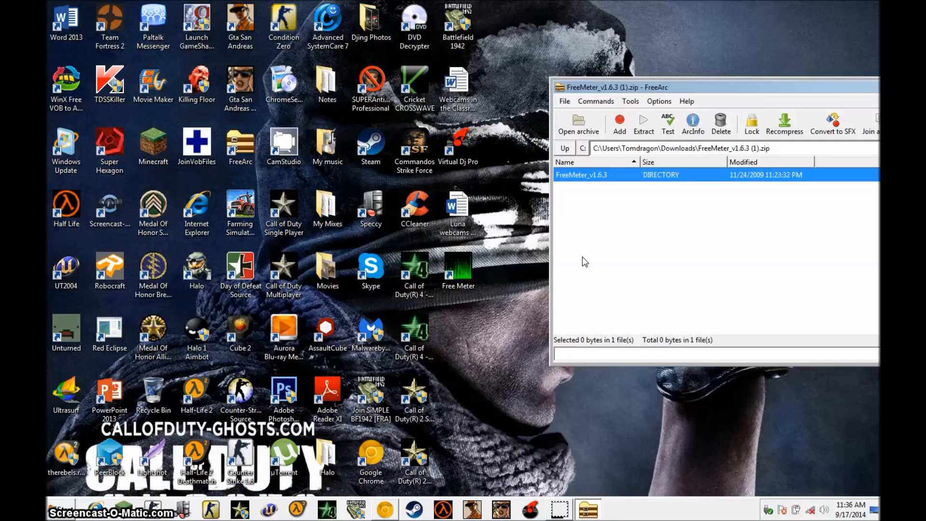
mouse_move(583, 264)
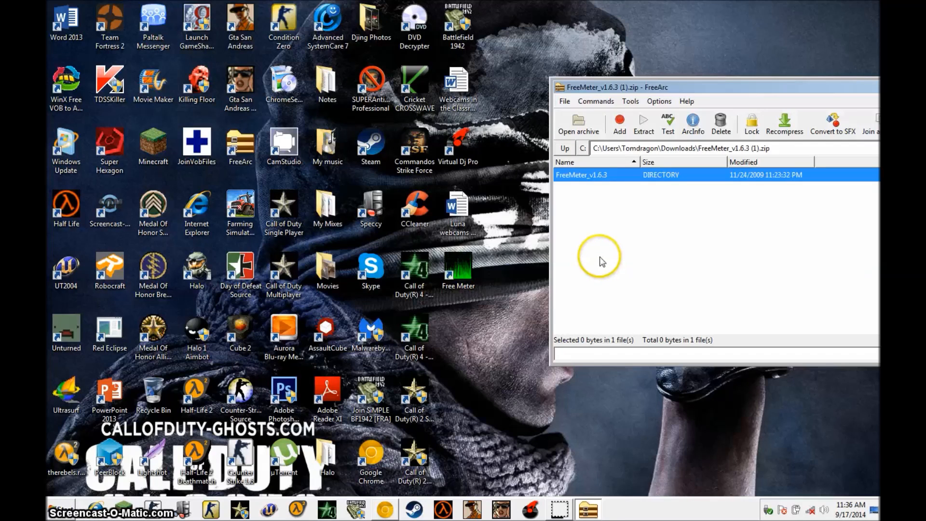
mouse_move(598, 241)
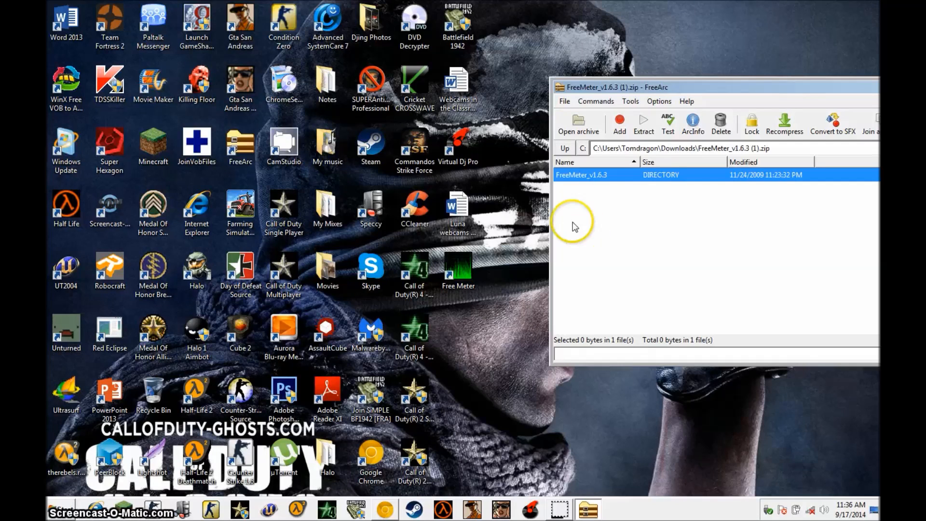
mouse_move(592, 217)
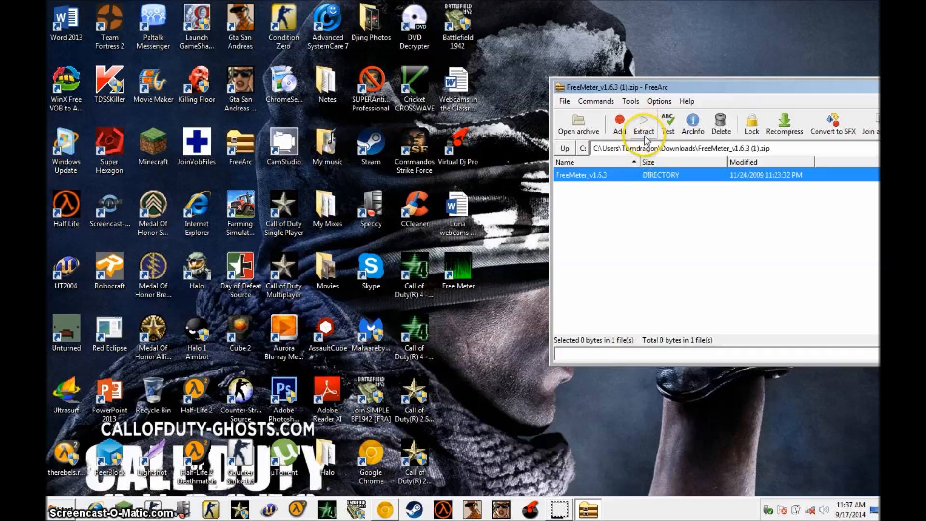
mouse_move(643, 125)
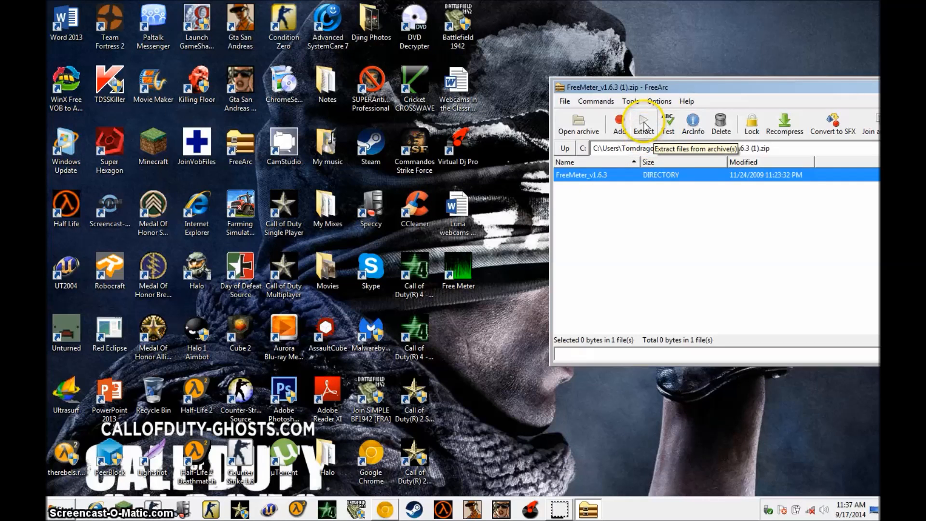
Step: Extract the FreeMeter_v1.6.3 folder to the Desktop
left_click(643, 122)
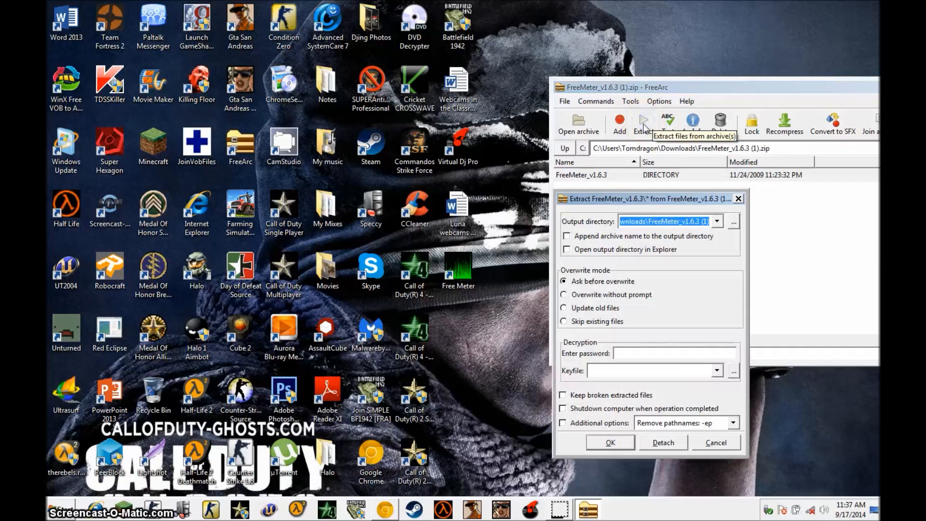
left_click(716, 221)
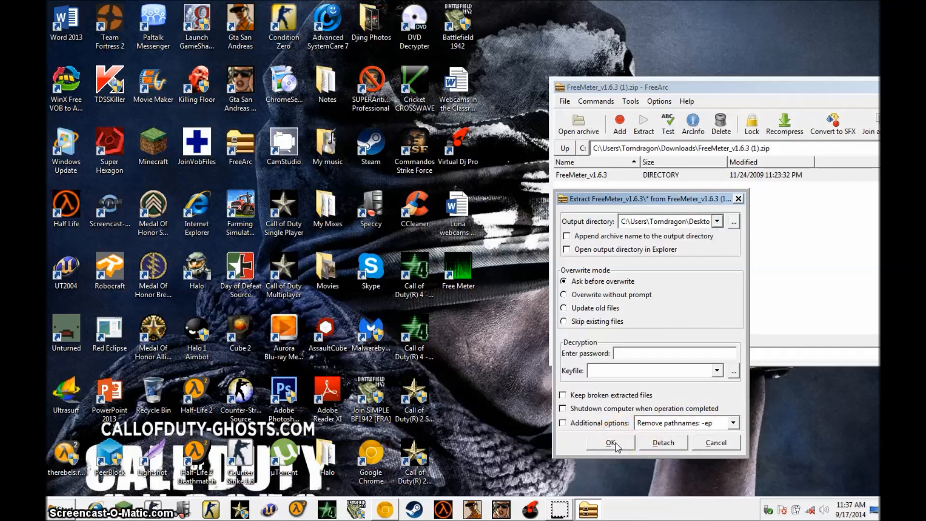
left_click(610, 443)
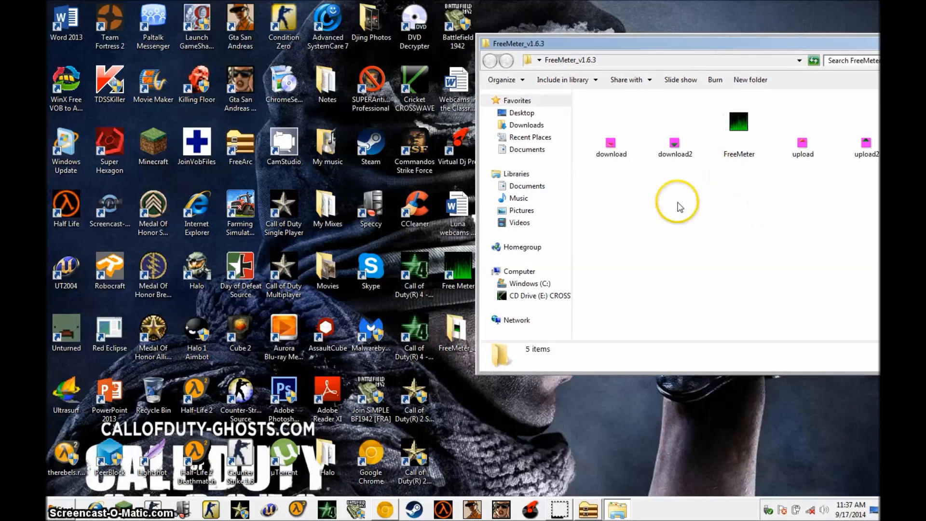
mouse_move(680, 248)
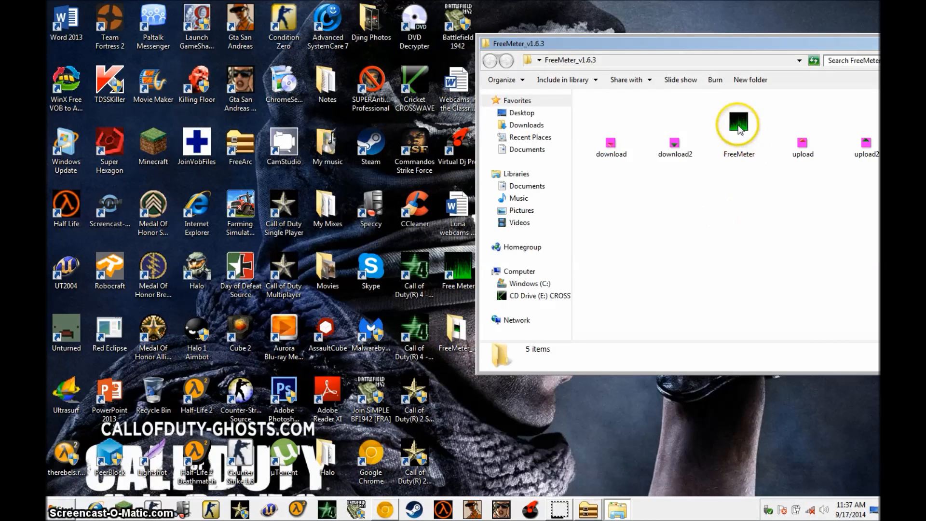
Step: Select FreeMeter.exe in the extracted folder and bring up its context menu
left_click(738, 124)
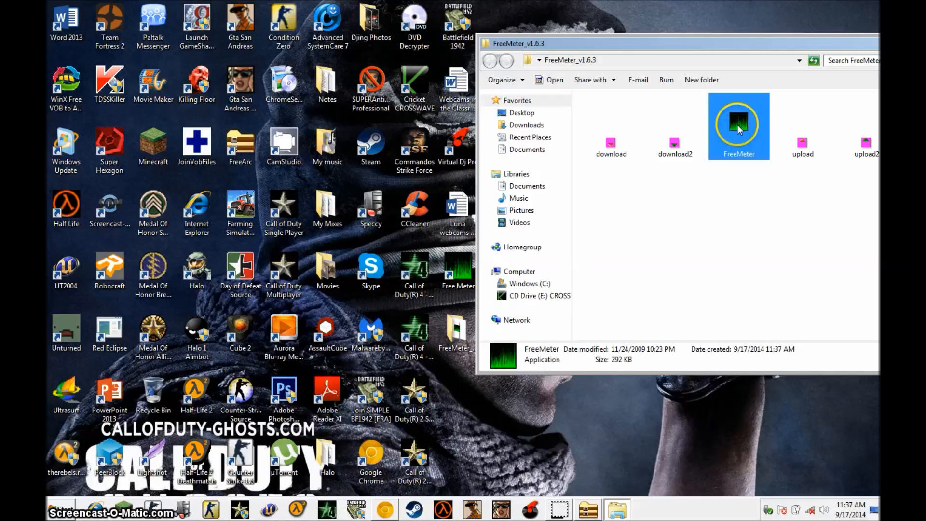
mouse_move(738, 127)
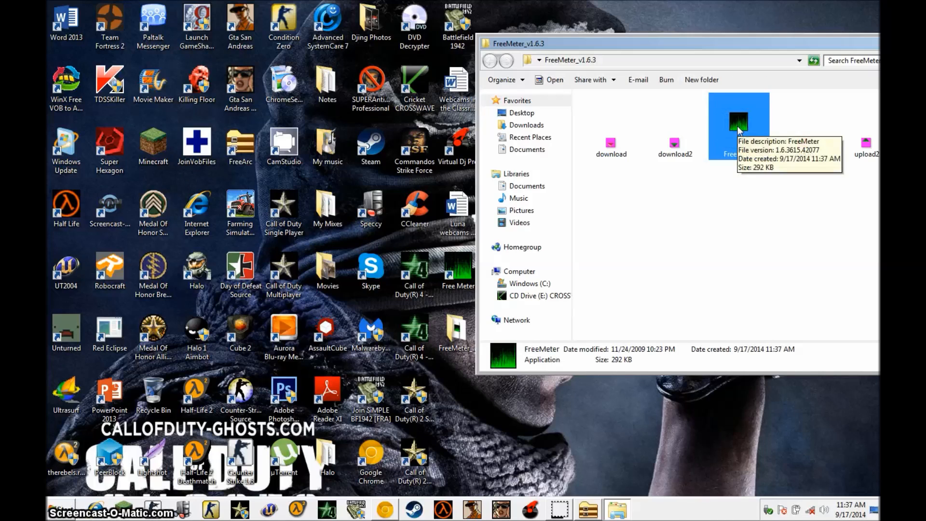
right_click(738, 125)
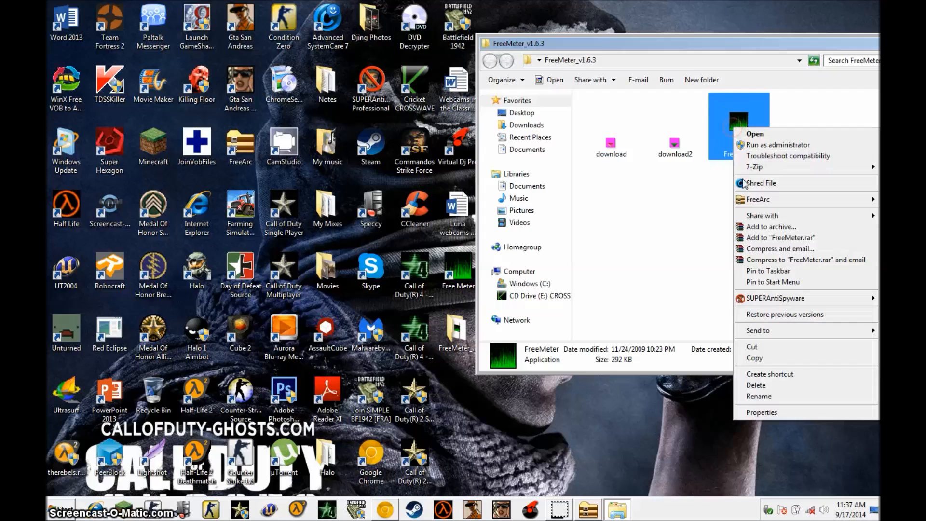
mouse_move(758, 330)
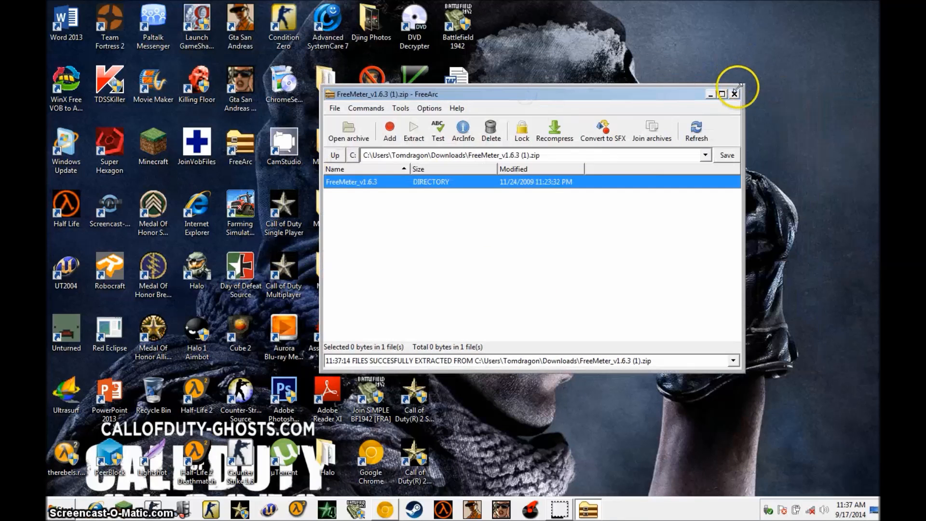
Step: Close the FreeArc archive window
left_click(734, 94)
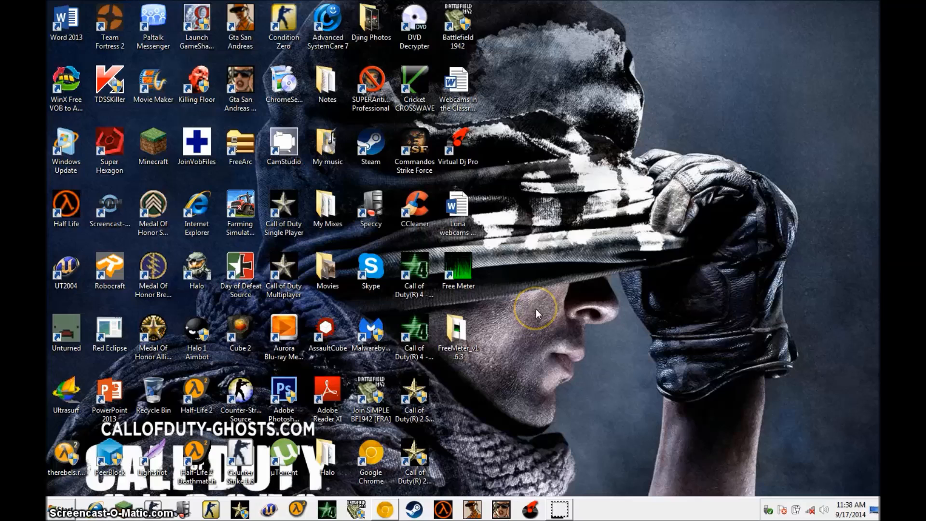
mouse_move(537, 312)
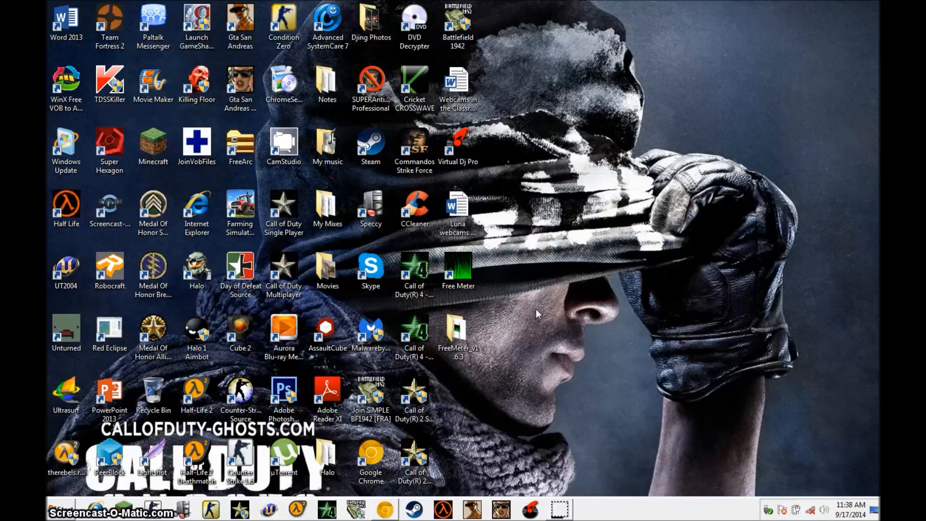
mouse_move(561, 281)
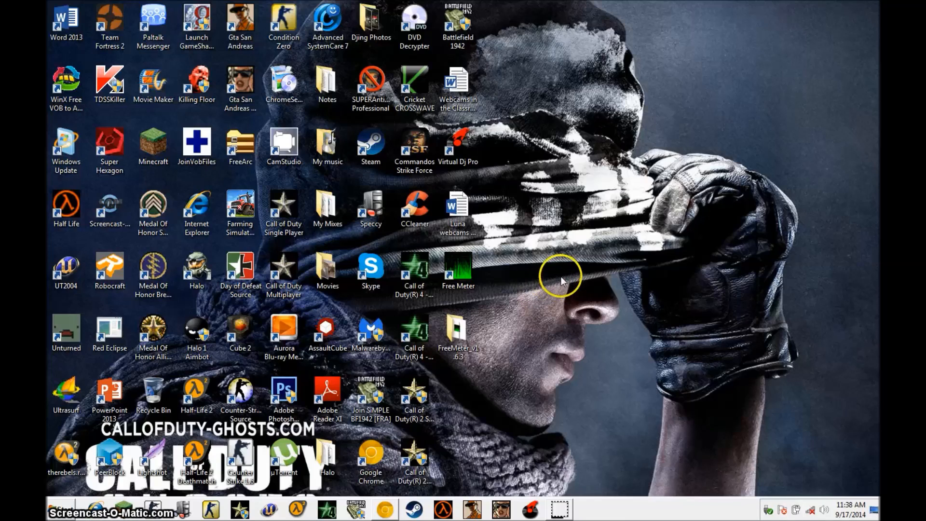
mouse_move(472, 269)
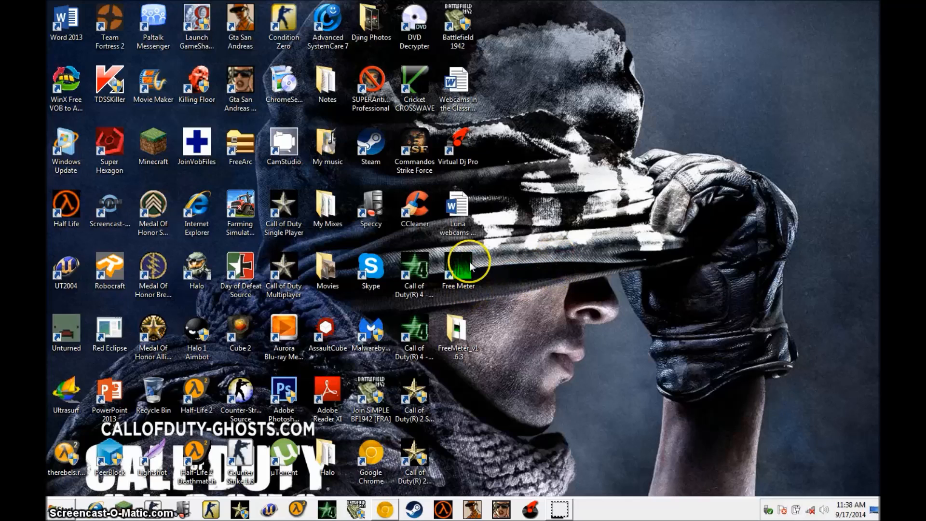
Step: Launch FreeMeter from its desktop shortcut
left_click(457, 266)
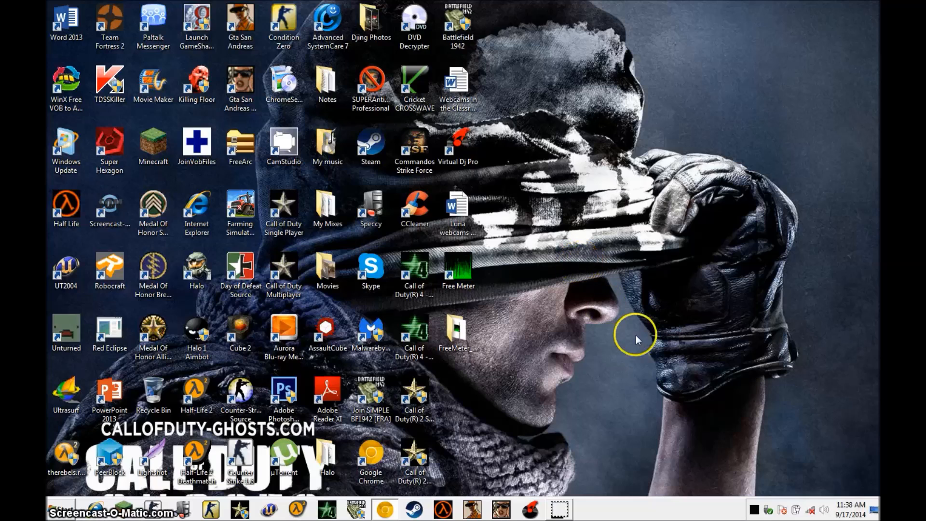
mouse_move(484, 281)
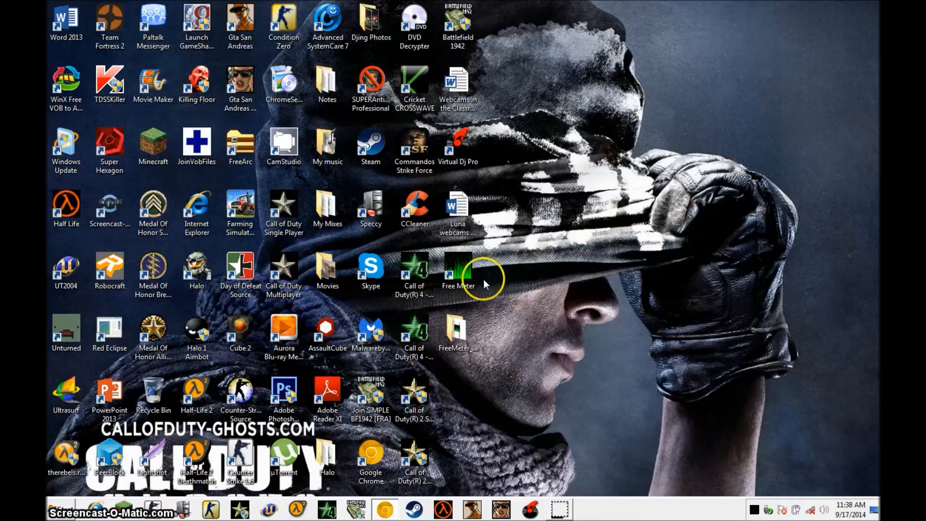
mouse_move(753, 508)
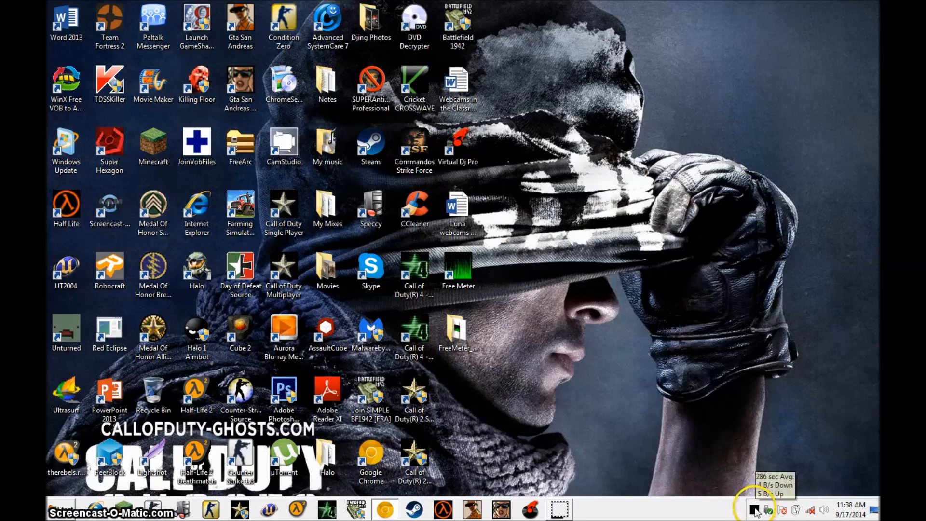
Step: Show FreeMeter's network graph window and bring up its tray options menu
left_click(755, 509)
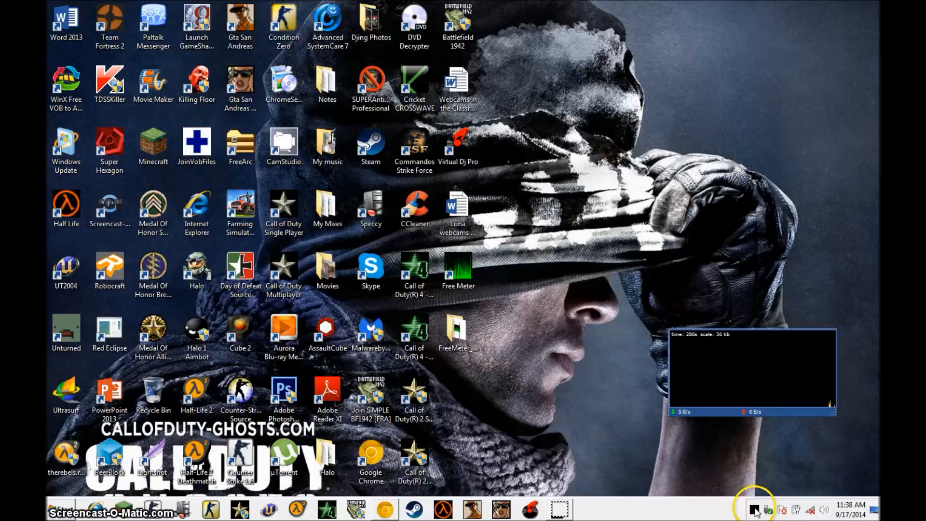
mouse_move(725, 429)
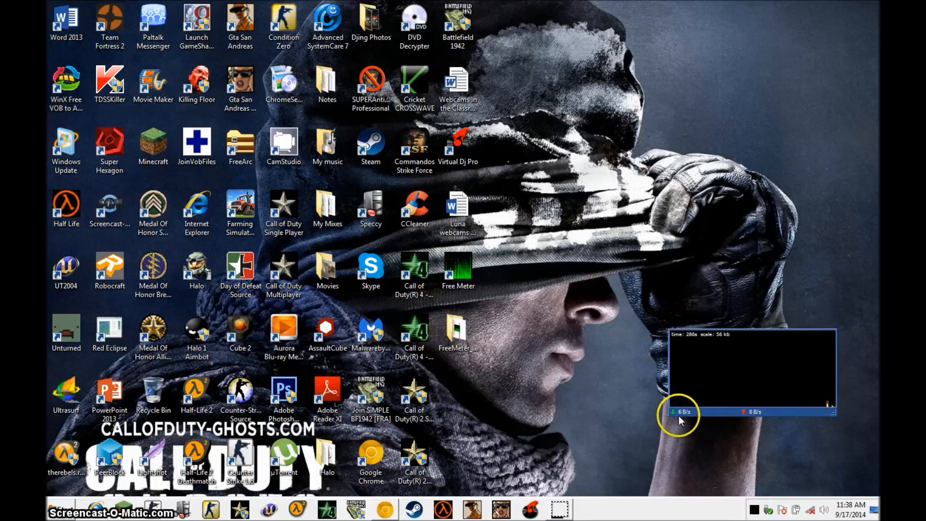
mouse_move(770, 415)
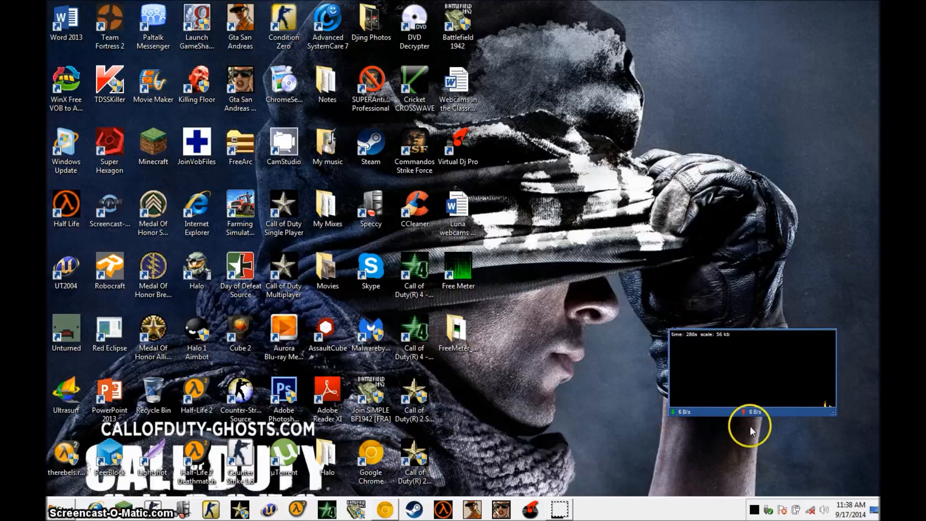
right_click(750, 425)
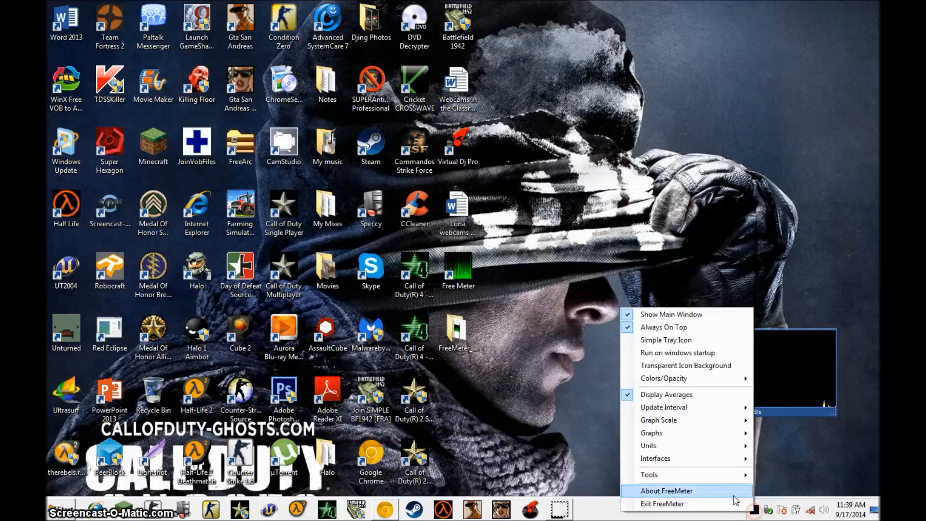
mouse_move(648, 475)
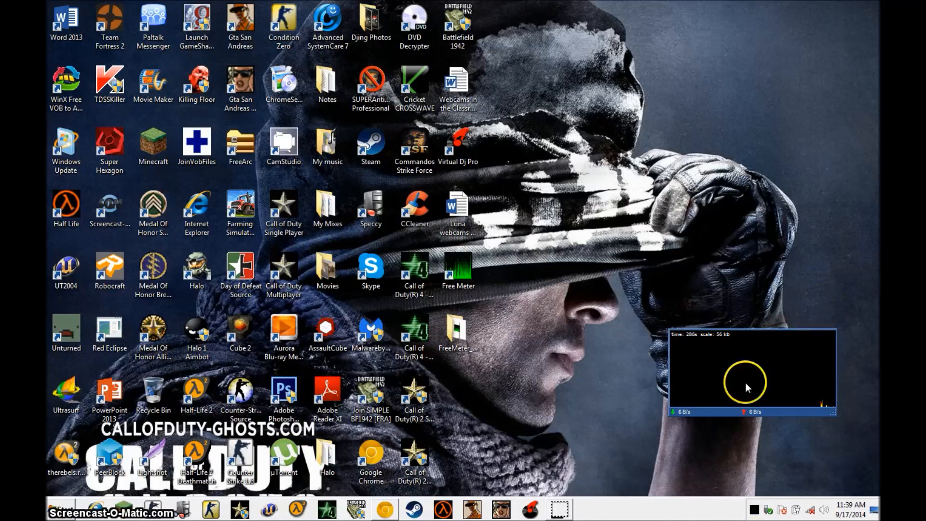
mouse_move(762, 470)
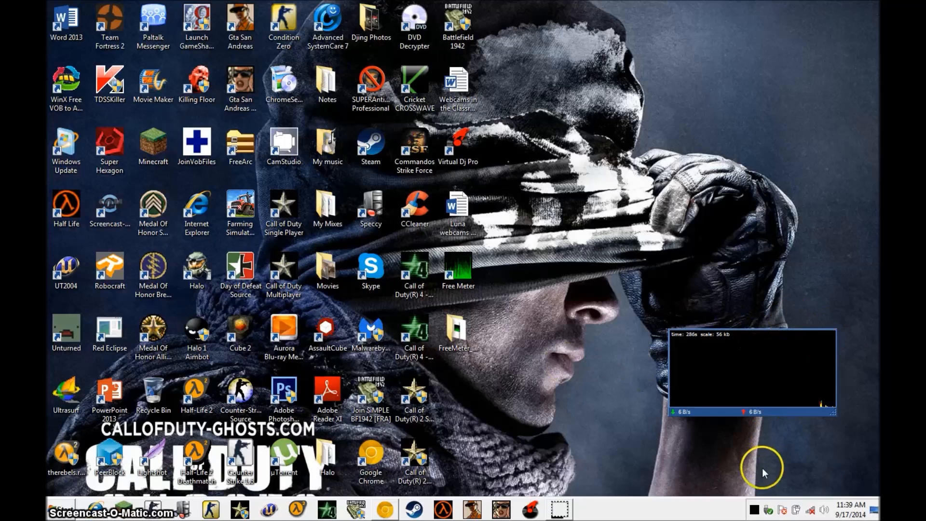
right_click(750, 369)
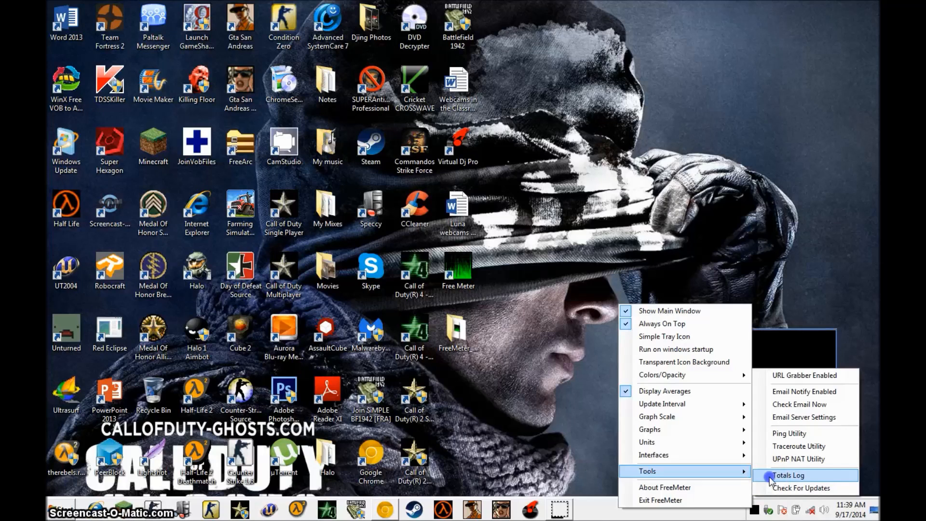
Step: Open the Totals Log and show the overall usage totals (1.21 GB)
left_click(786, 475)
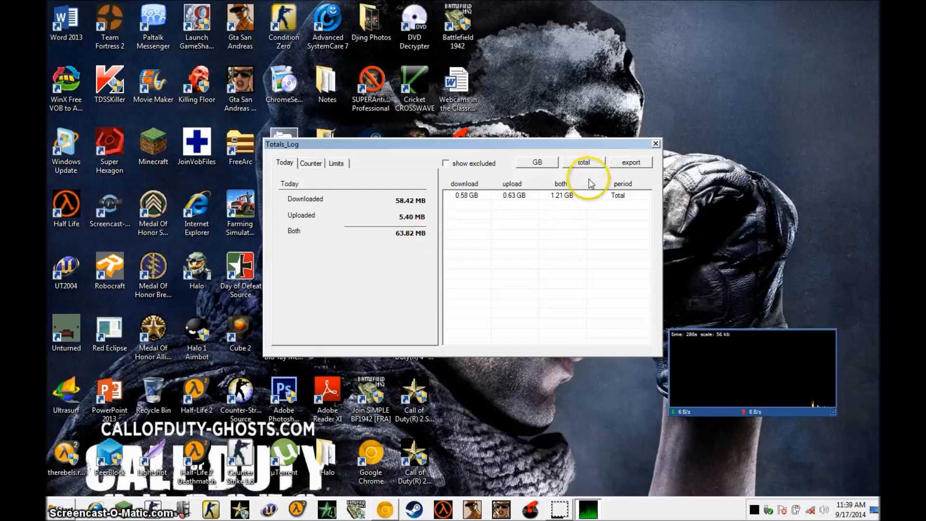
left_click(582, 162)
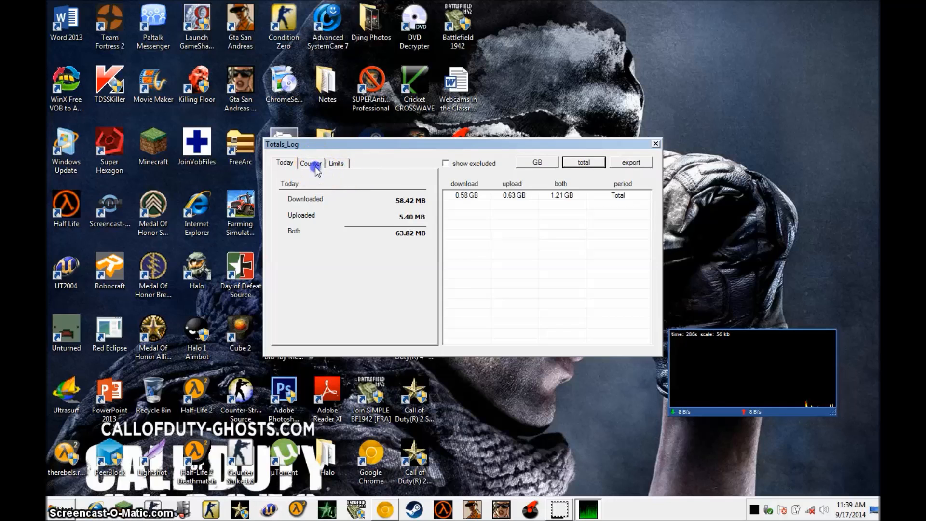
Step: Look through the Counter and Limits tabs and return to Today's totals
left_click(310, 163)
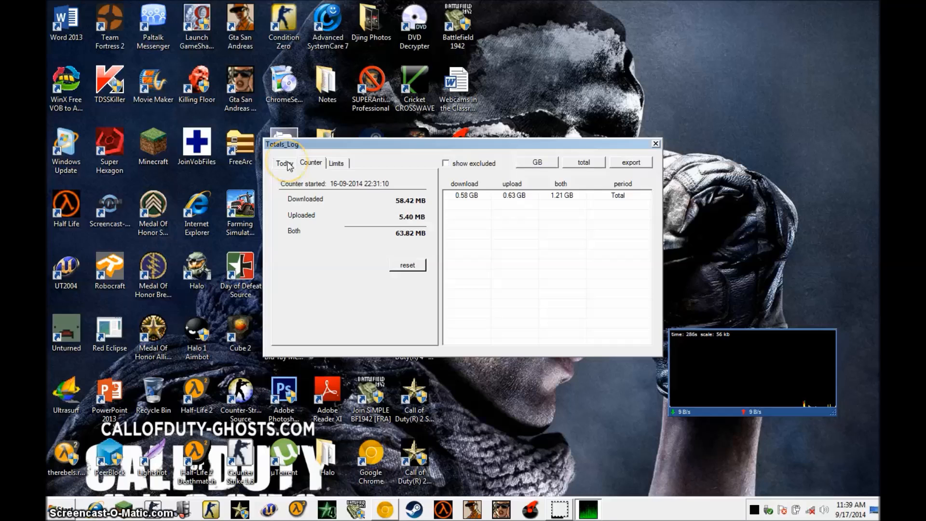
left_click(283, 163)
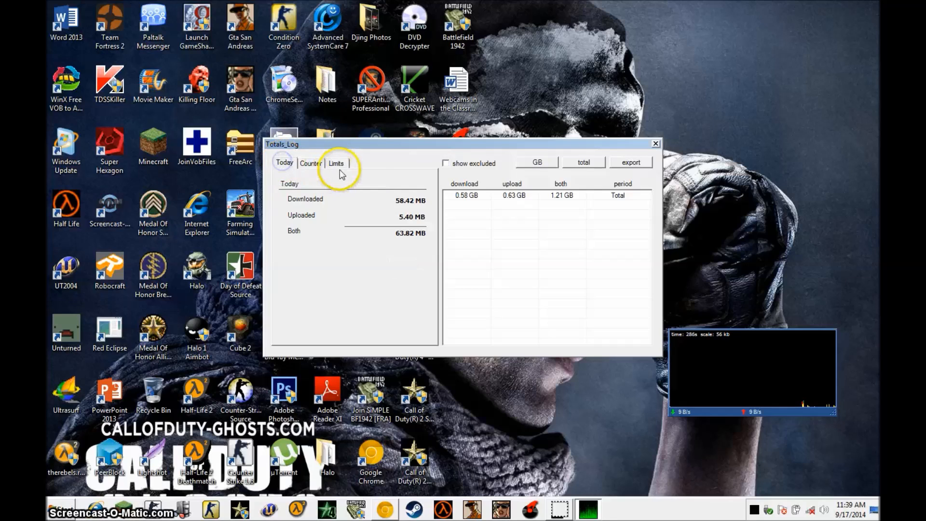
left_click(336, 163)
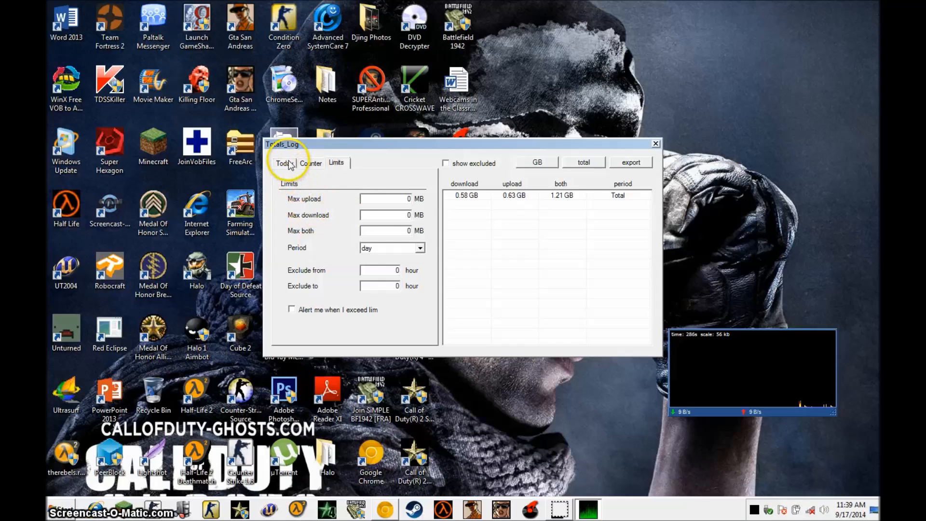
left_click(284, 163)
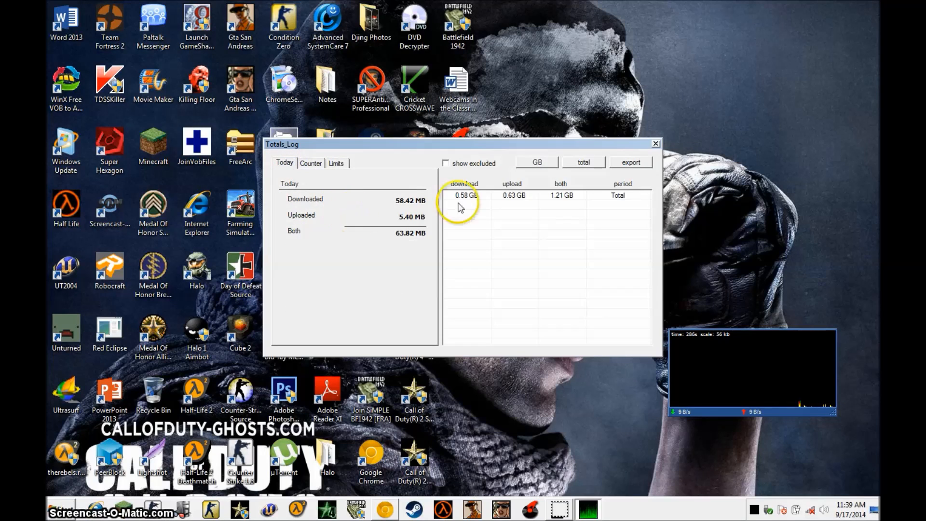
Step: Check the Free Meter shortcut's properties, then view and close the FreeMeter_v1.6.3 folder
right_click(457, 272)
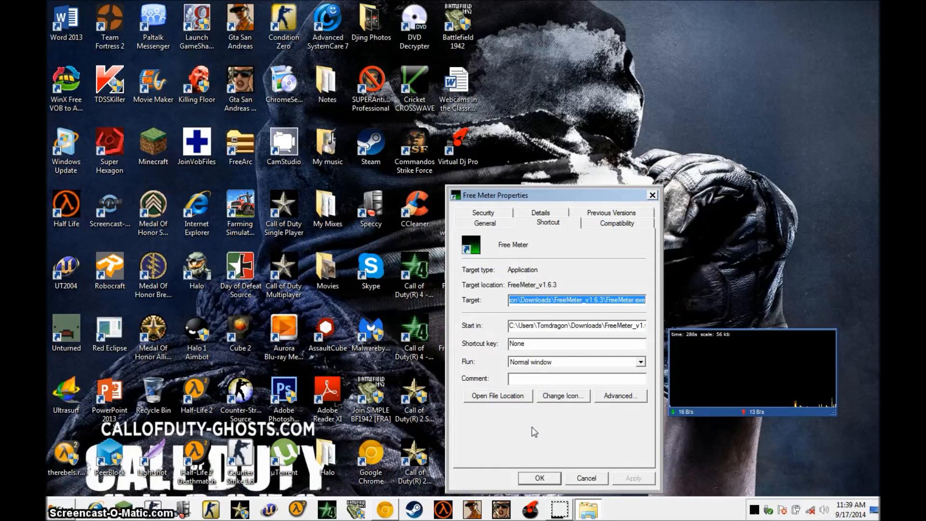
left_click(538, 477)
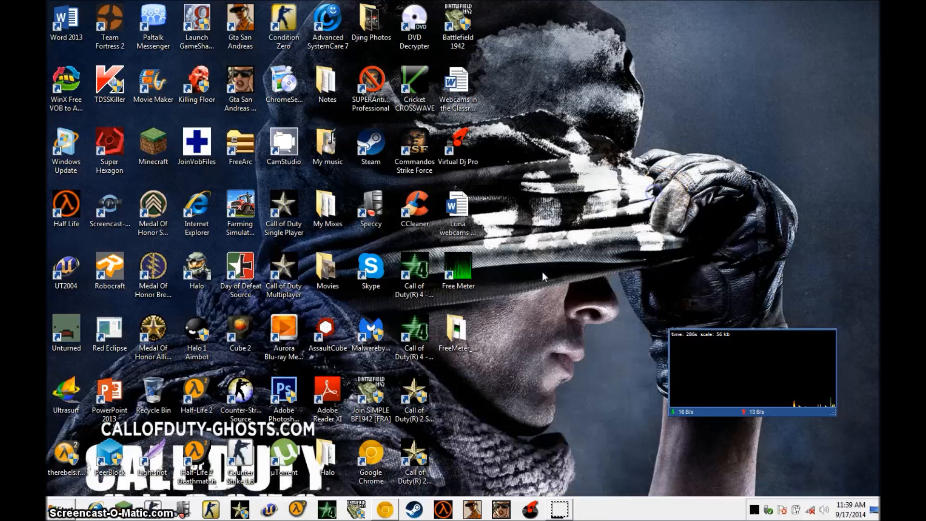
double_click(457, 267)
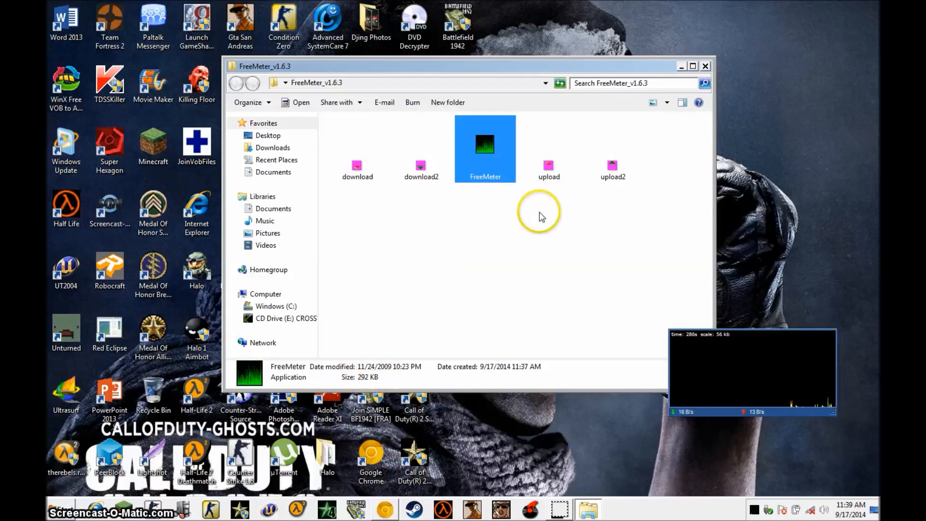
mouse_move(705, 66)
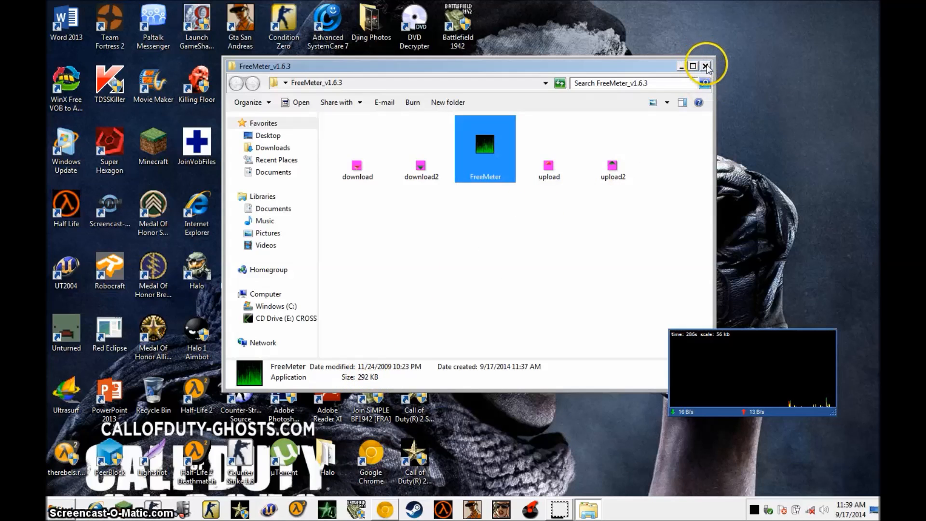
left_click(706, 66)
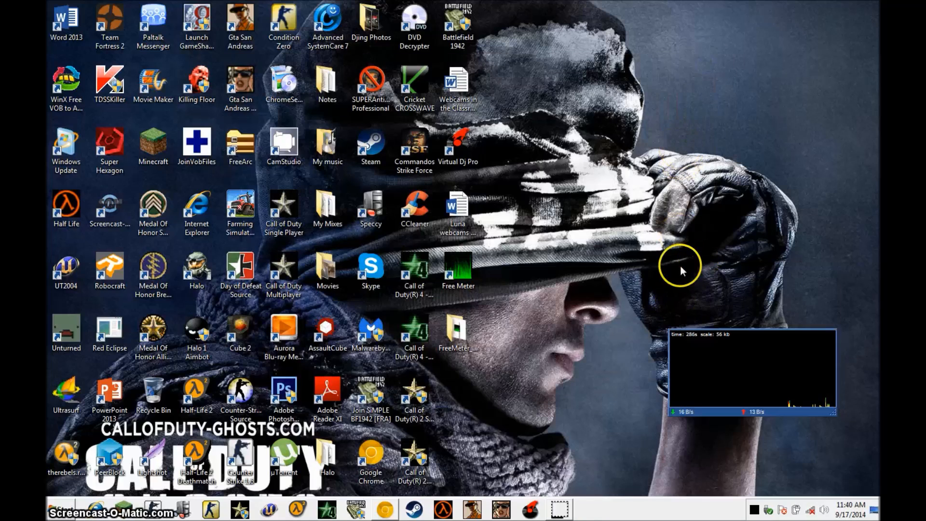
mouse_move(662, 276)
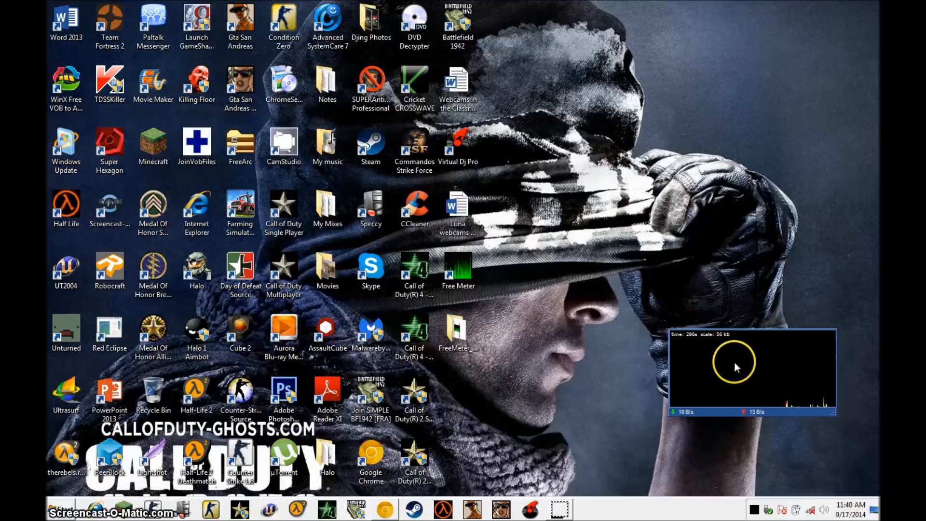
mouse_move(741, 375)
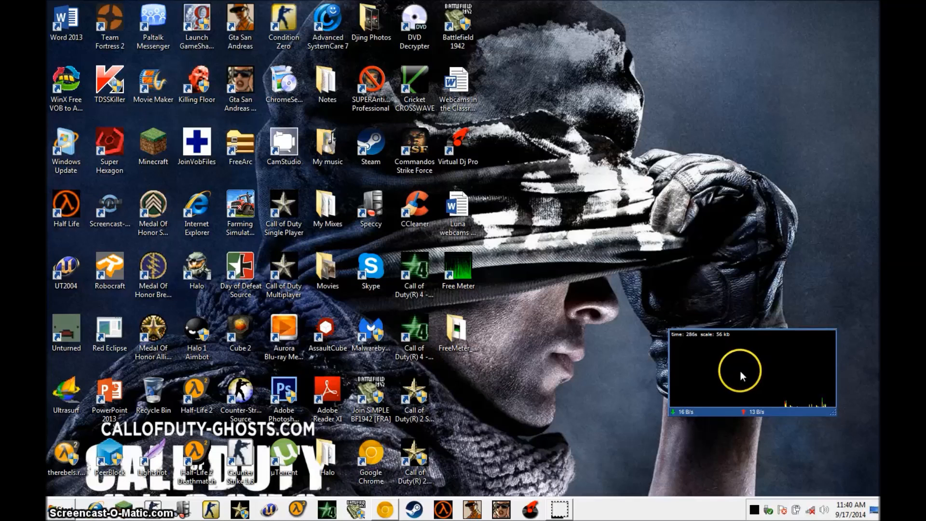
mouse_move(754, 512)
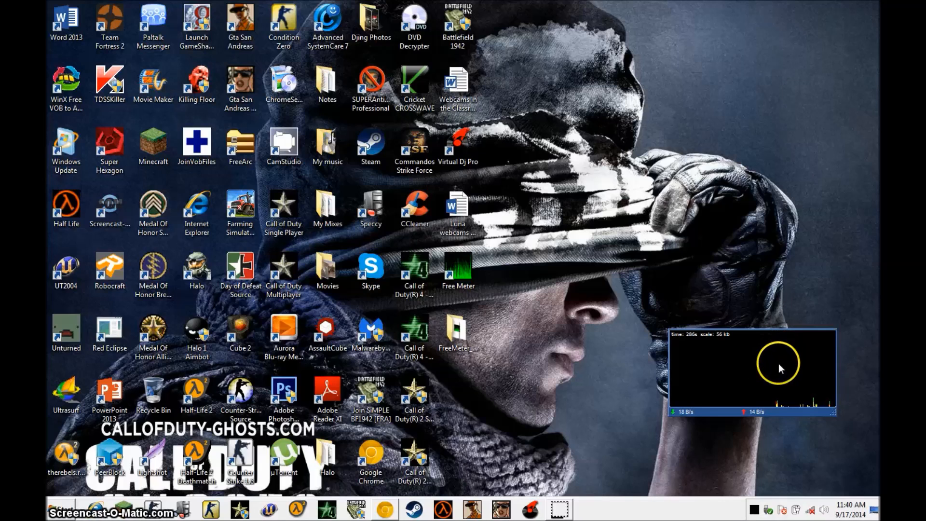
mouse_move(815, 341)
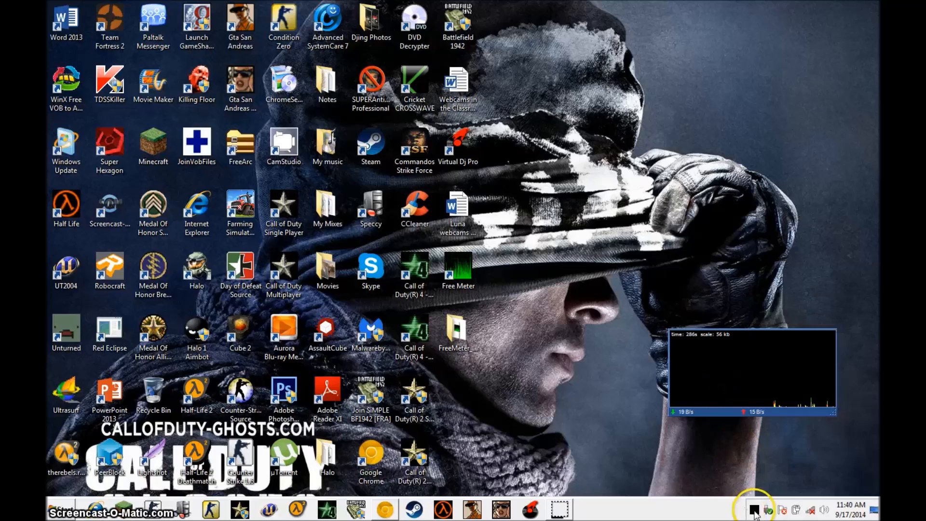
Step: Hide FreeMeter's graph window by unticking Show Main Window from the tray menu
right_click(753, 509)
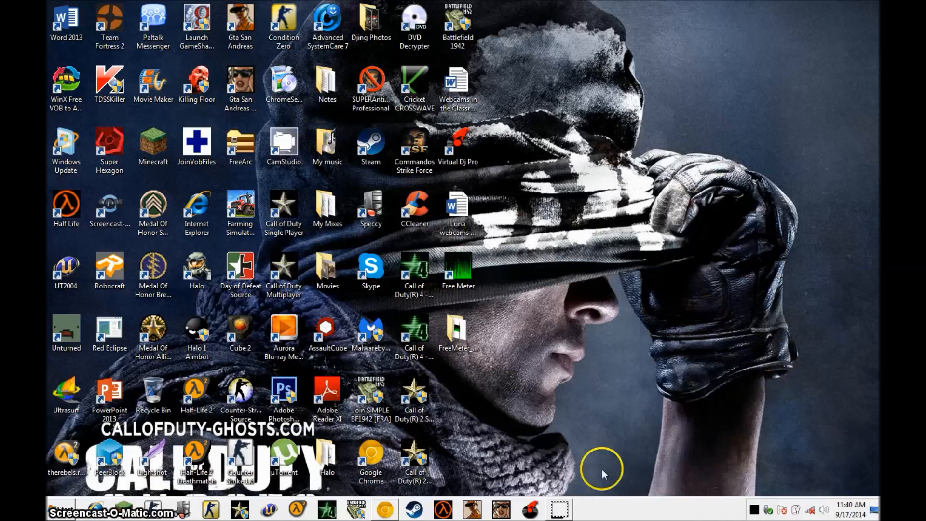
mouse_move(608, 431)
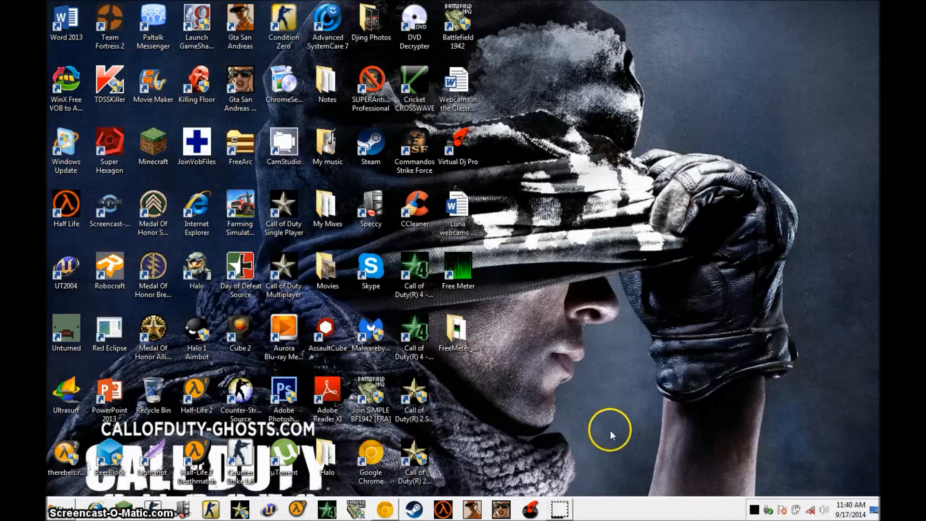
mouse_move(602, 435)
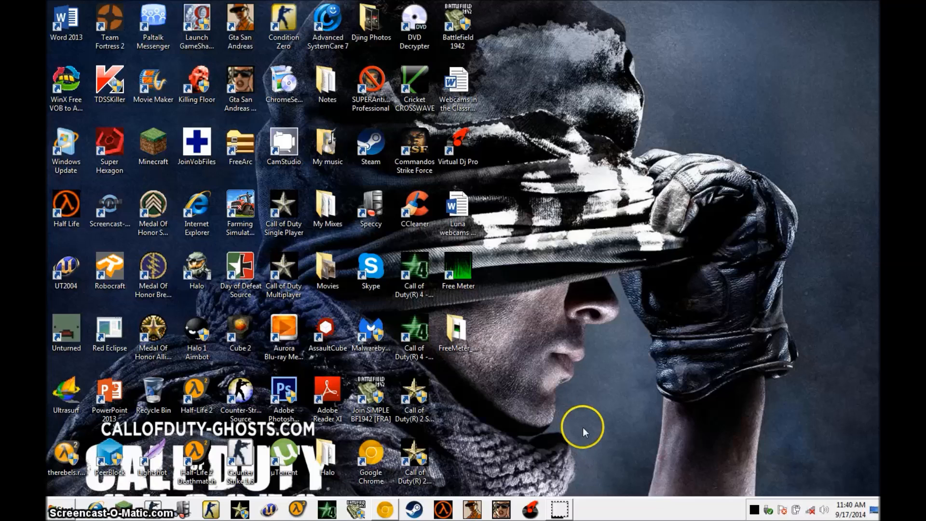
mouse_move(588, 404)
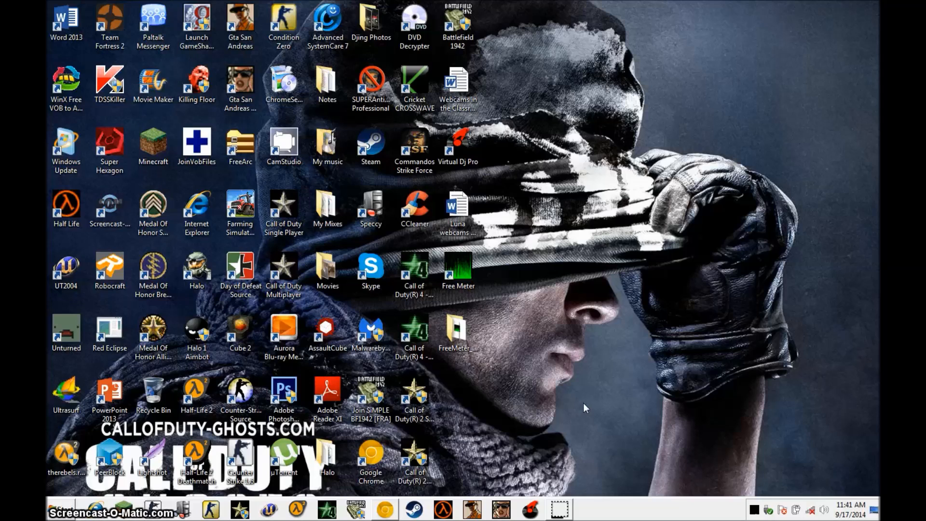
mouse_move(571, 396)
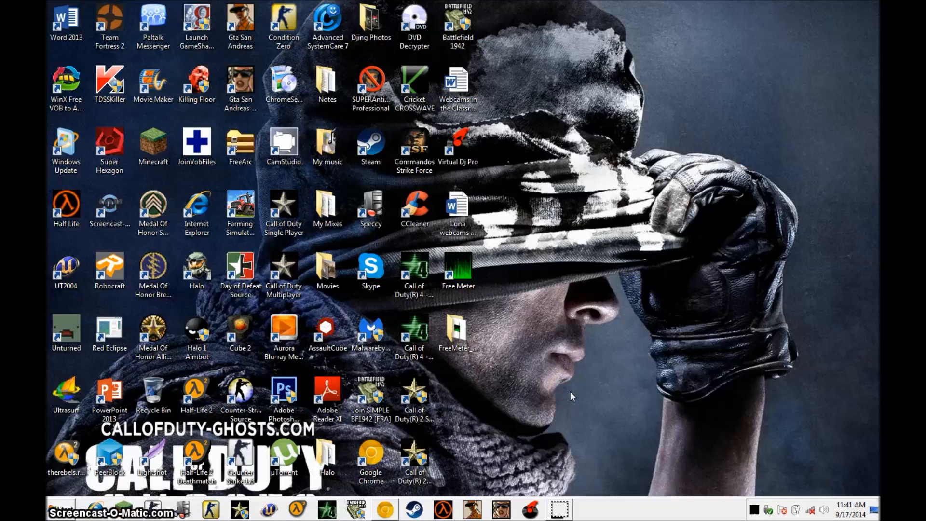